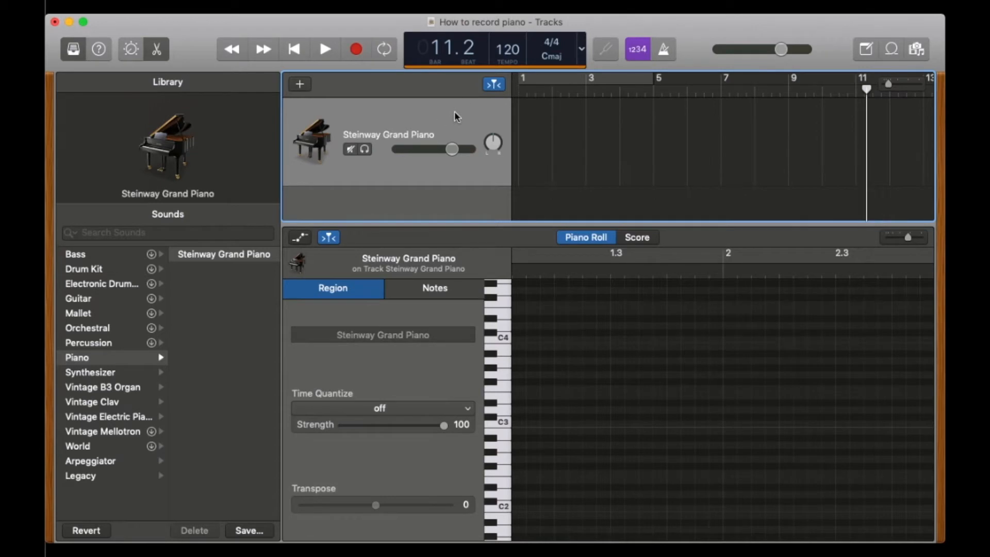
- Create a software-instrument track and set its Library sound to Piano > Steinway Grand Piano
click(299, 84)
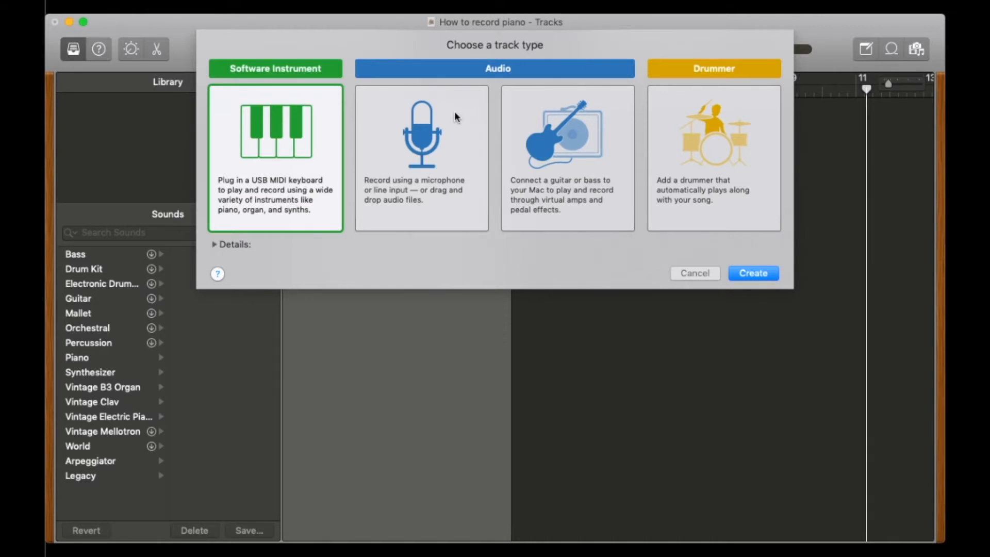
mouse_move(322, 111)
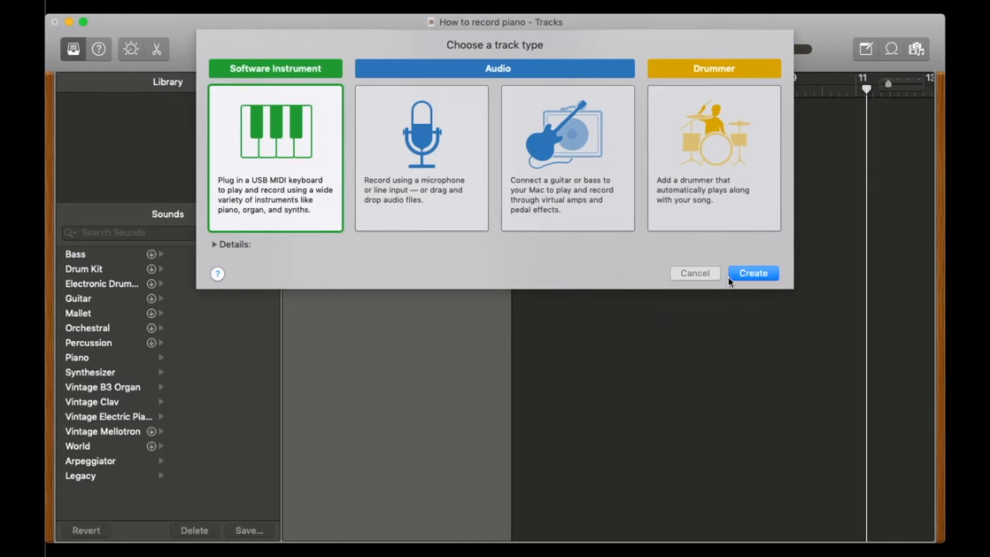
click(751, 272)
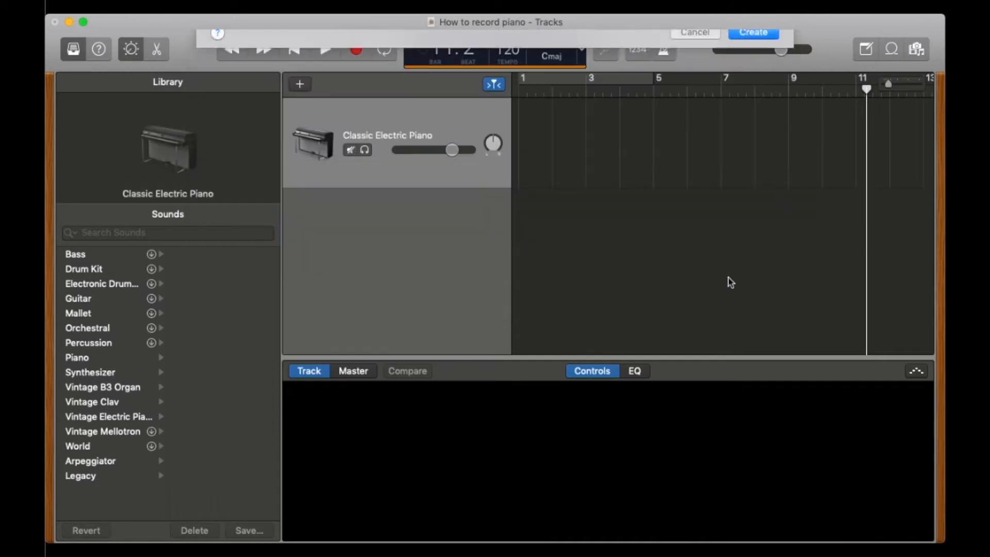
click(108, 416)
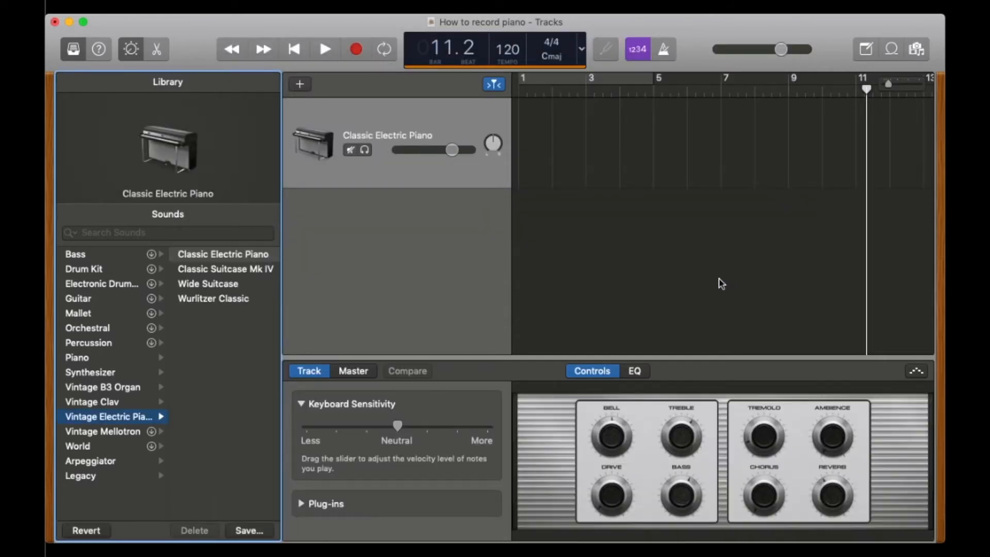
mouse_move(98, 314)
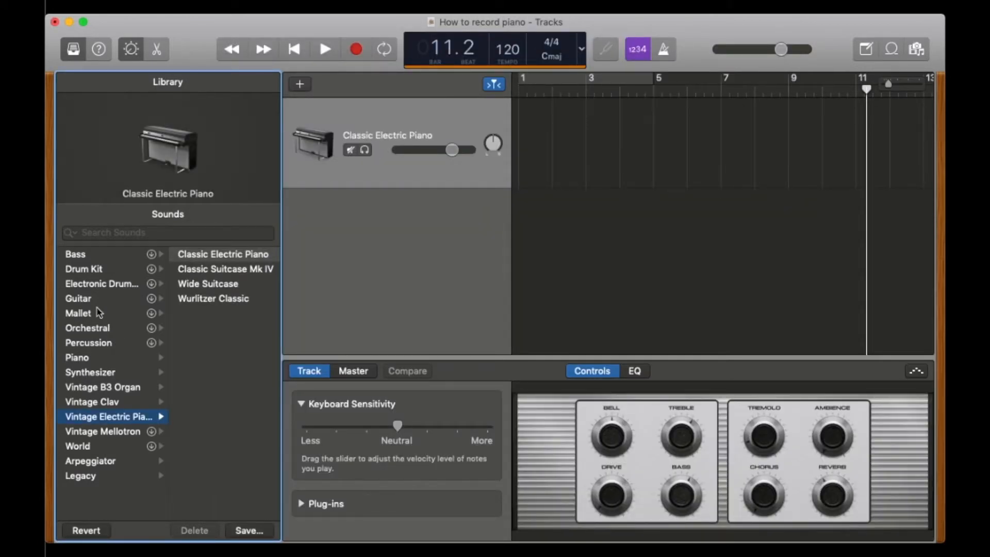
mouse_move(107, 339)
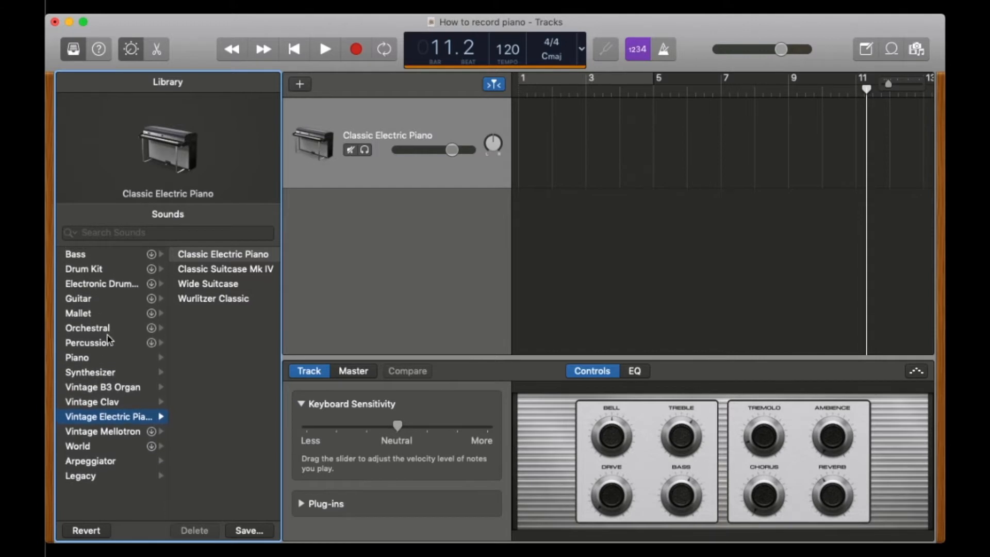
mouse_move(89, 360)
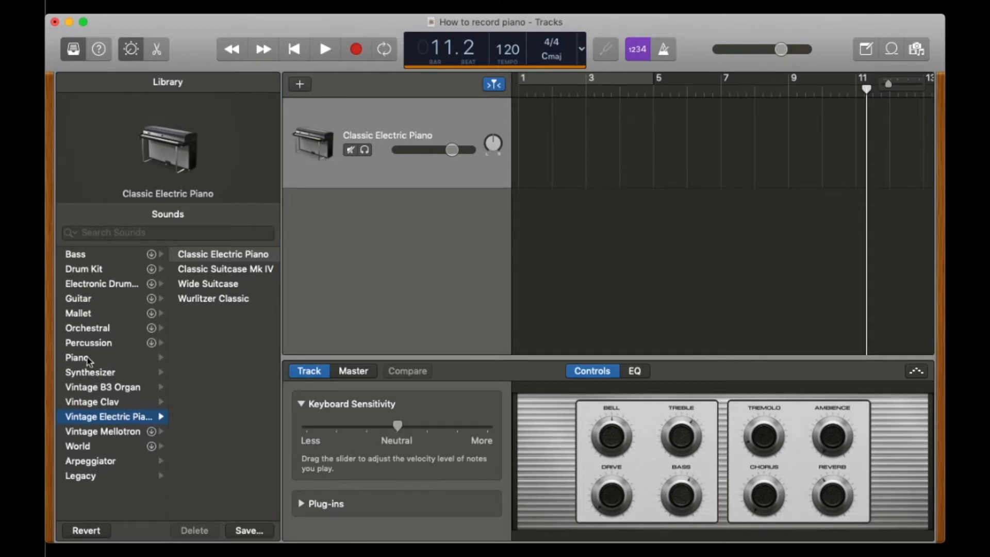
click(75, 358)
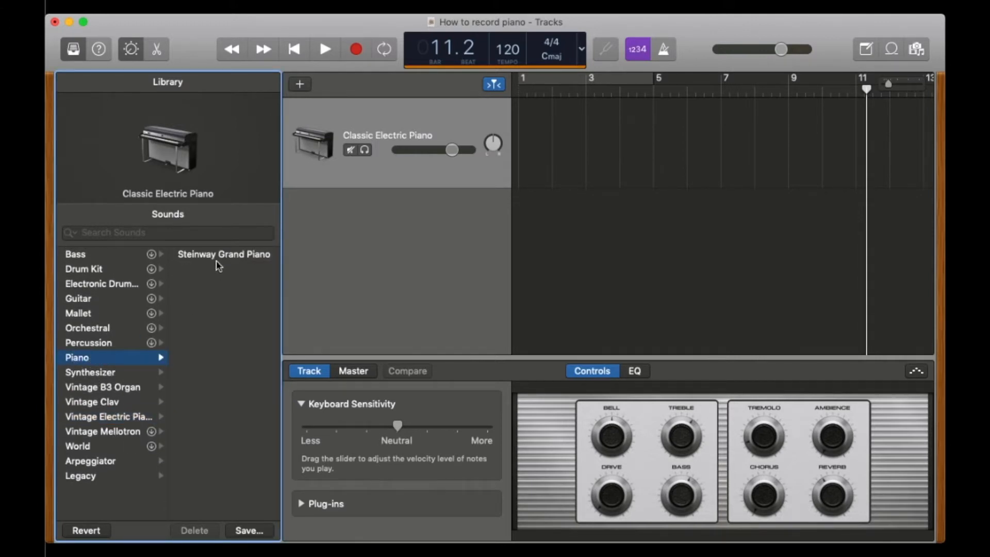
click(224, 254)
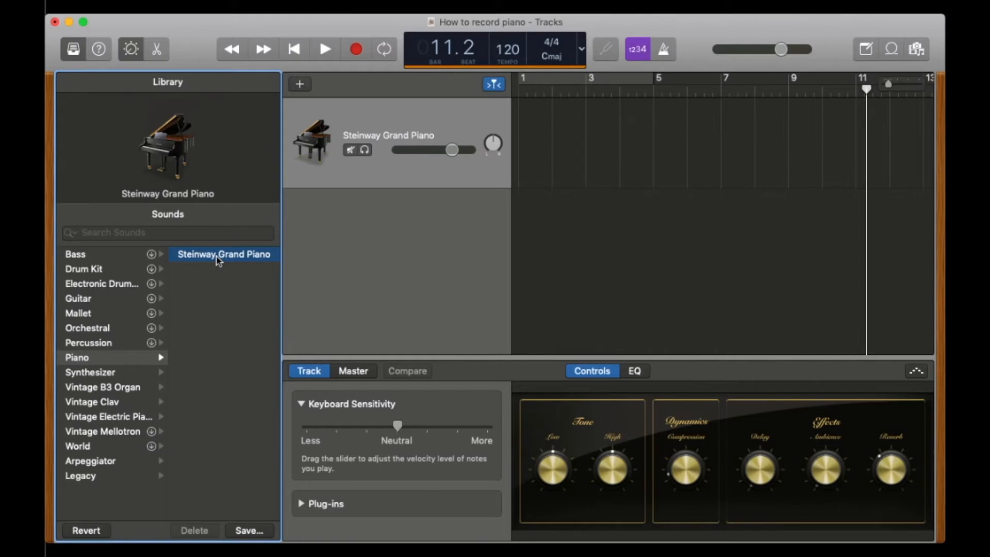
- Record a few bars of piano from the MIDI keyboard onto the Steinway track and stop
click(325, 49)
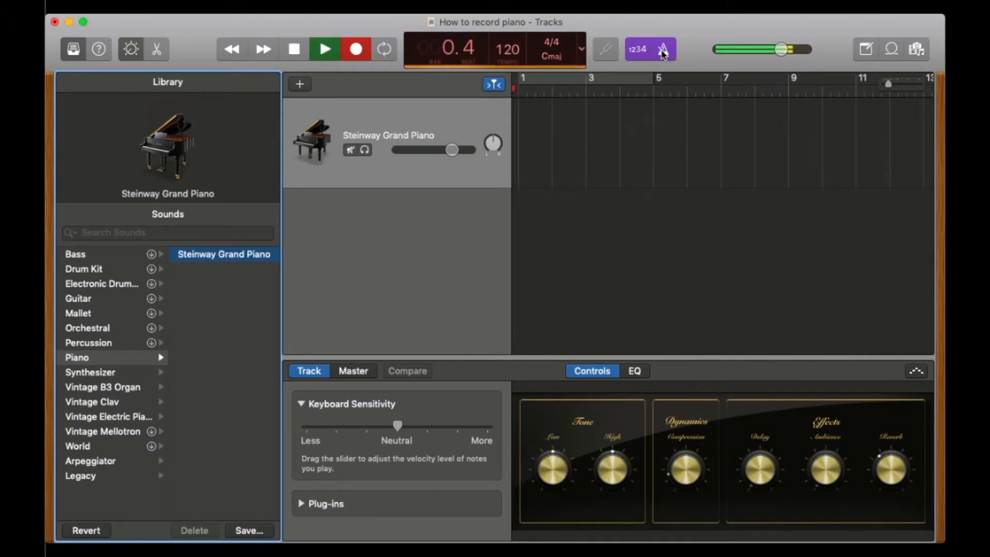
click(325, 50)
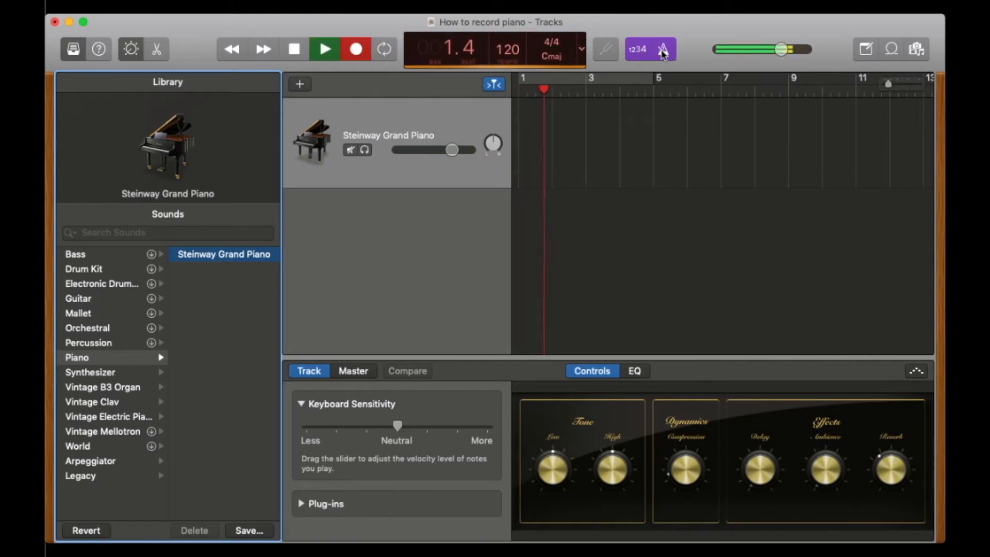
click(356, 49)
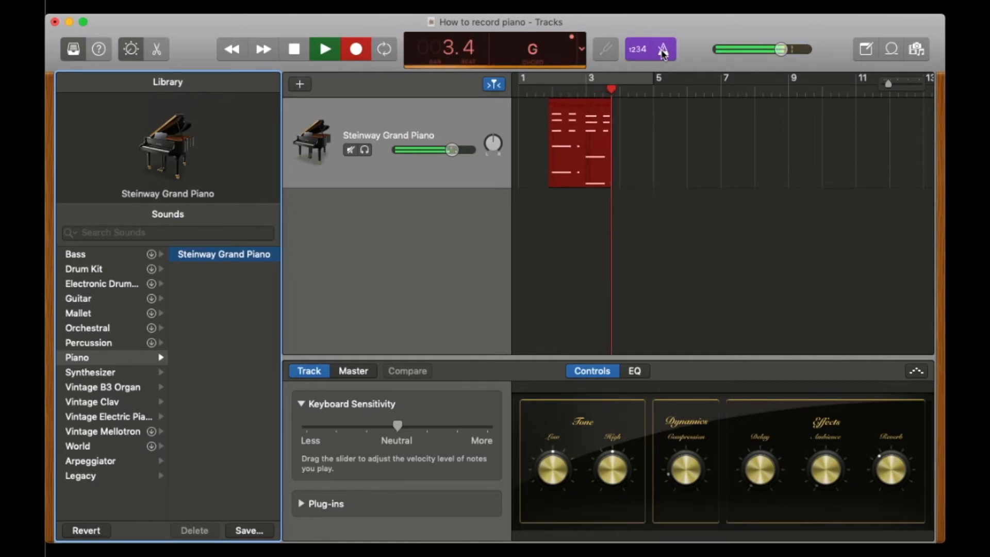
click(325, 49)
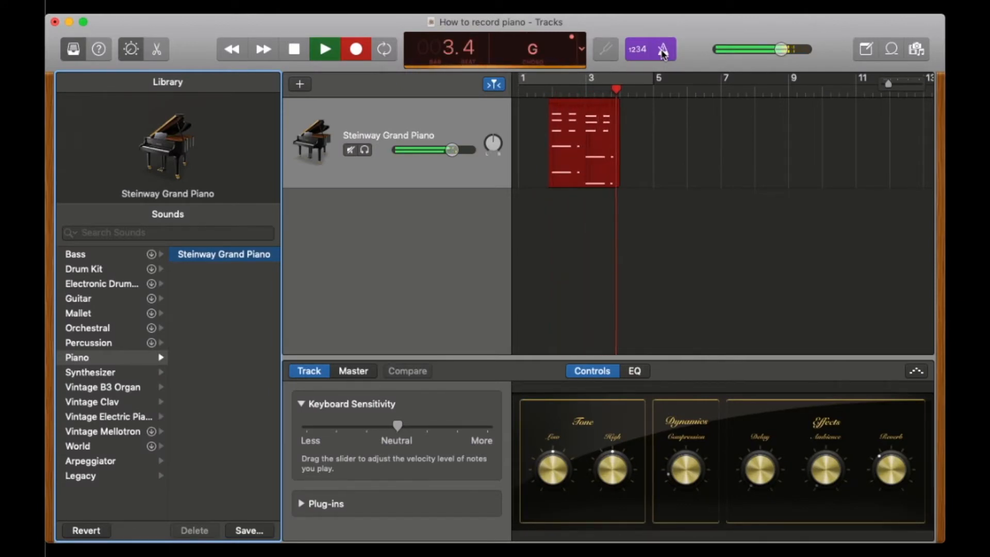
click(324, 49)
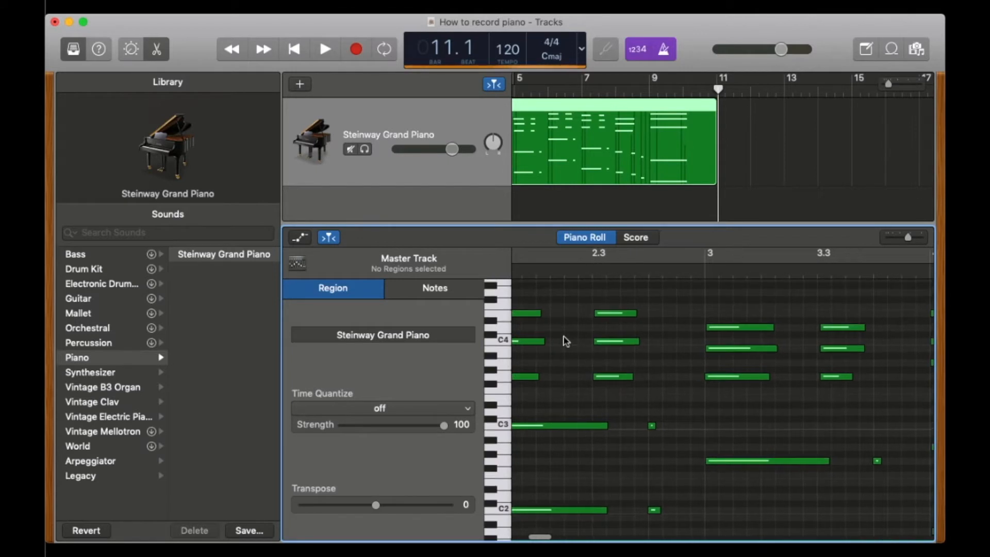
- Scroll through the recorded notes in the Piano Roll editor
scroll(right, 3)
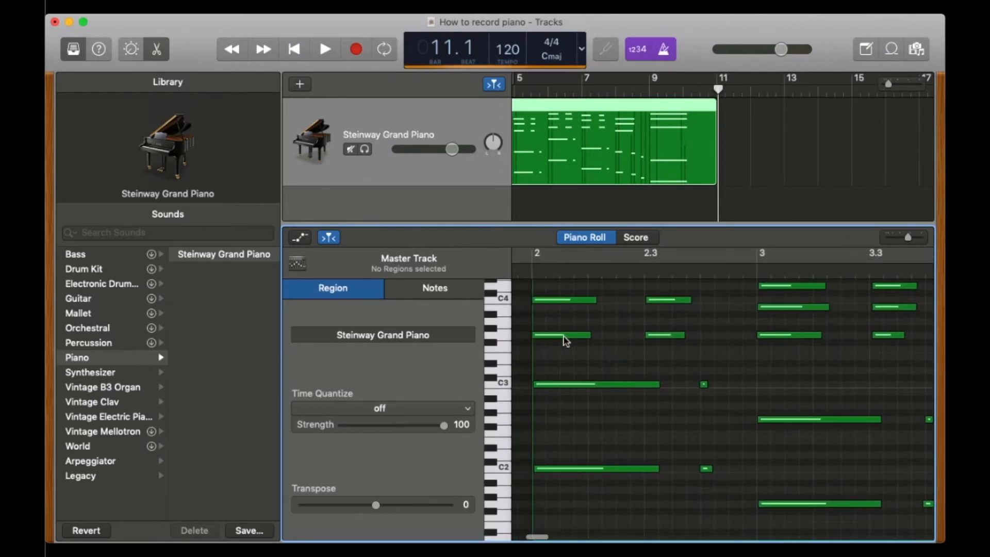
mouse_move(571, 339)
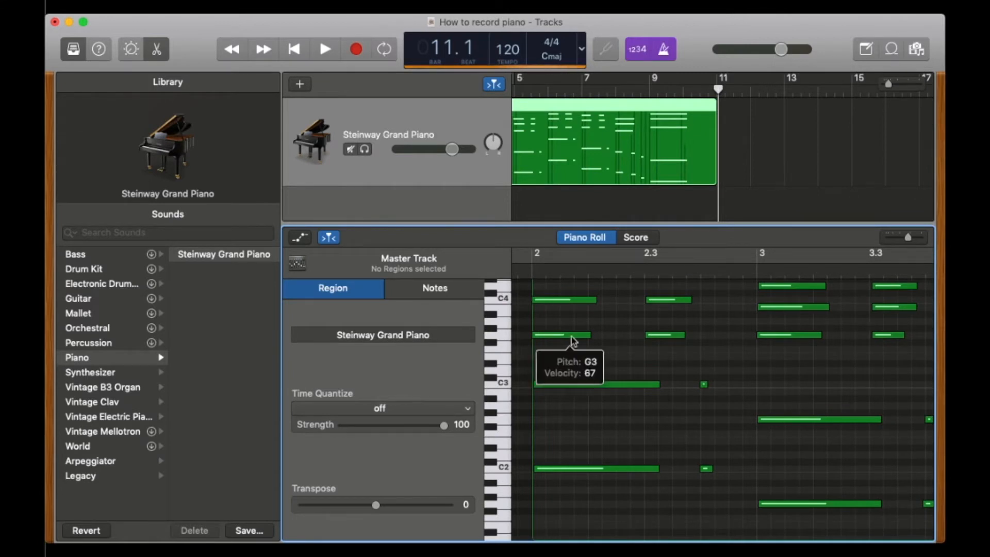
scroll(right, 3)
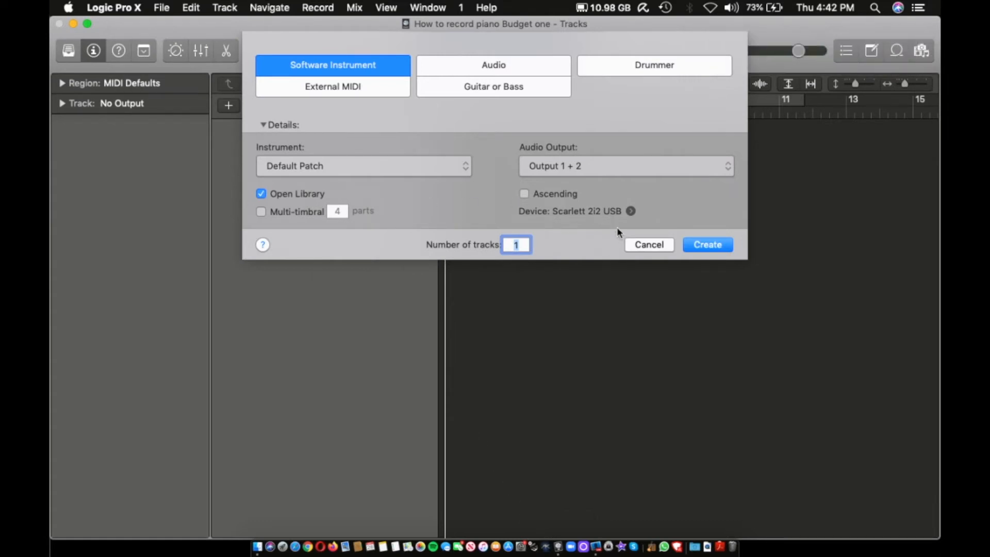
- Create a software-instrument track and load CFX Concert Grand in stereo on its instrument slot
click(707, 244)
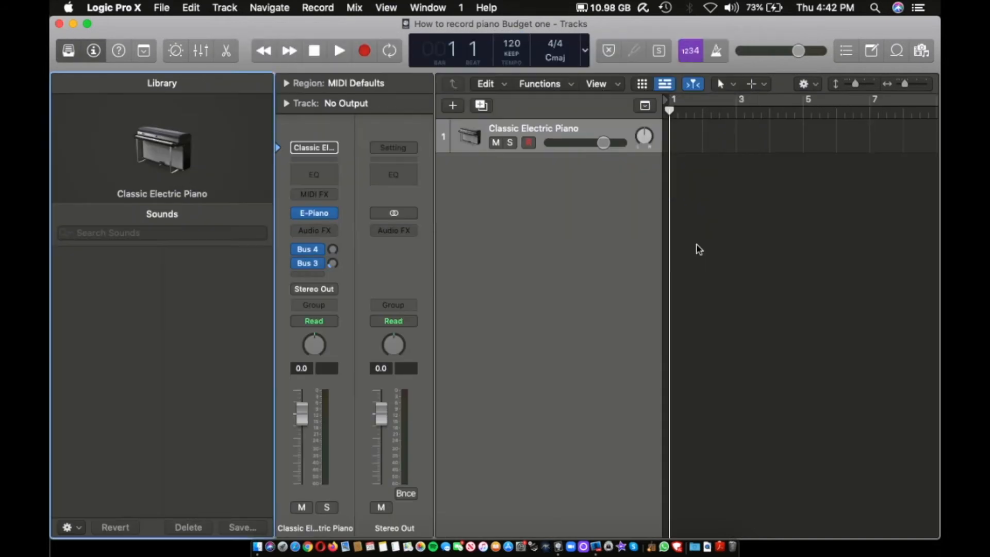
click(67, 51)
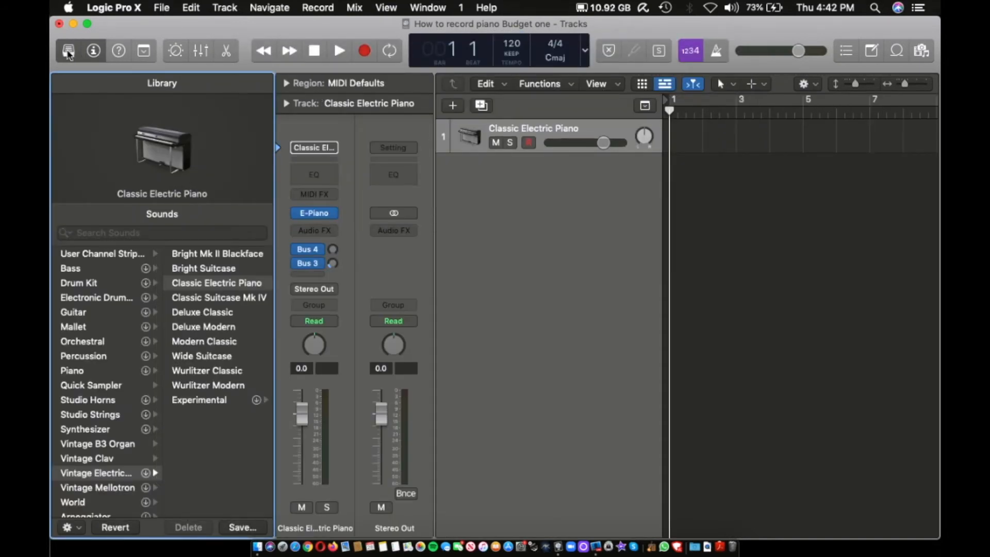
click(67, 50)
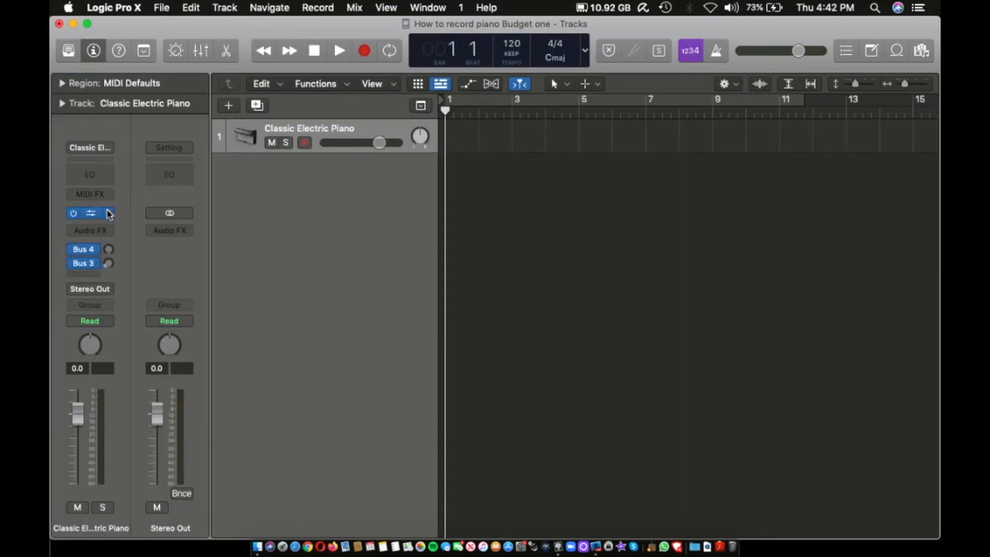
click(90, 147)
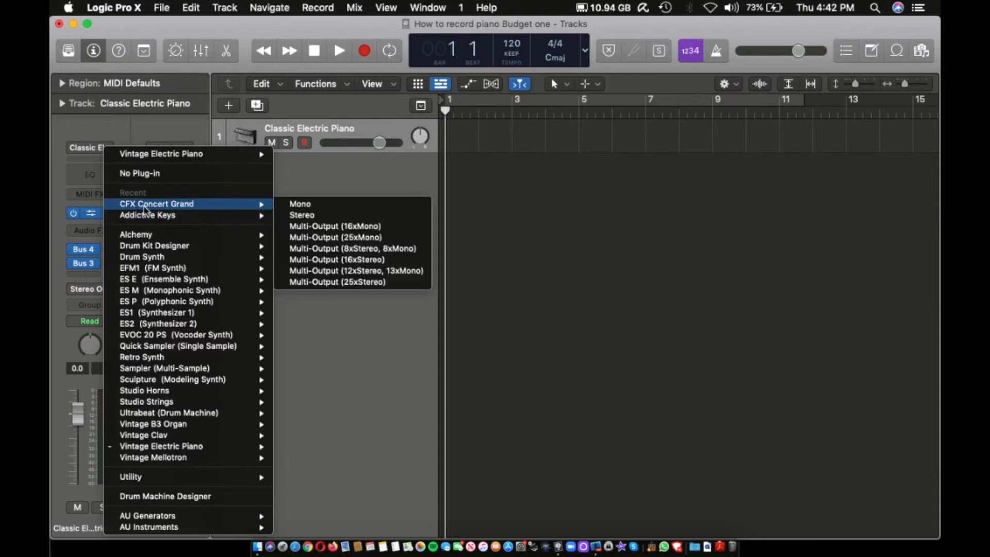
mouse_move(301, 215)
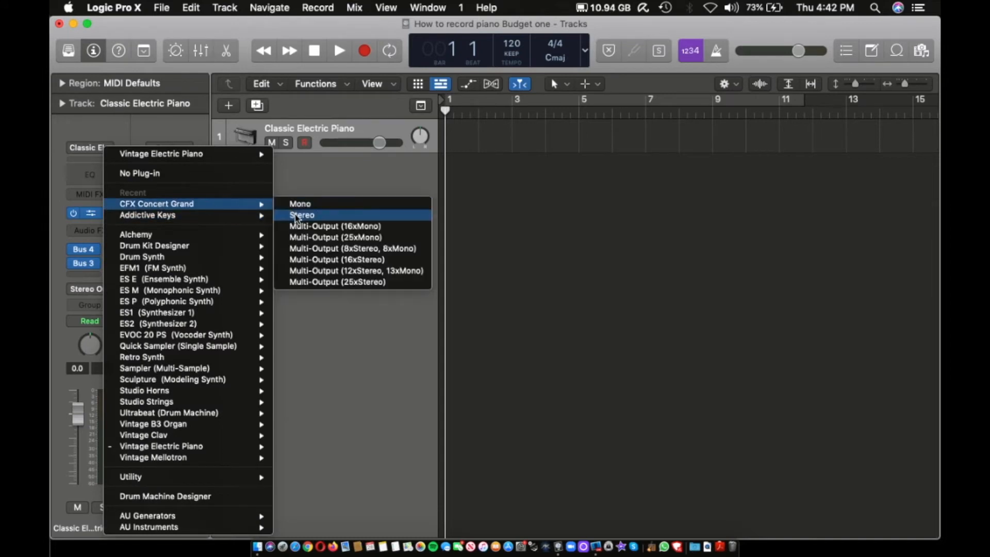
click(301, 214)
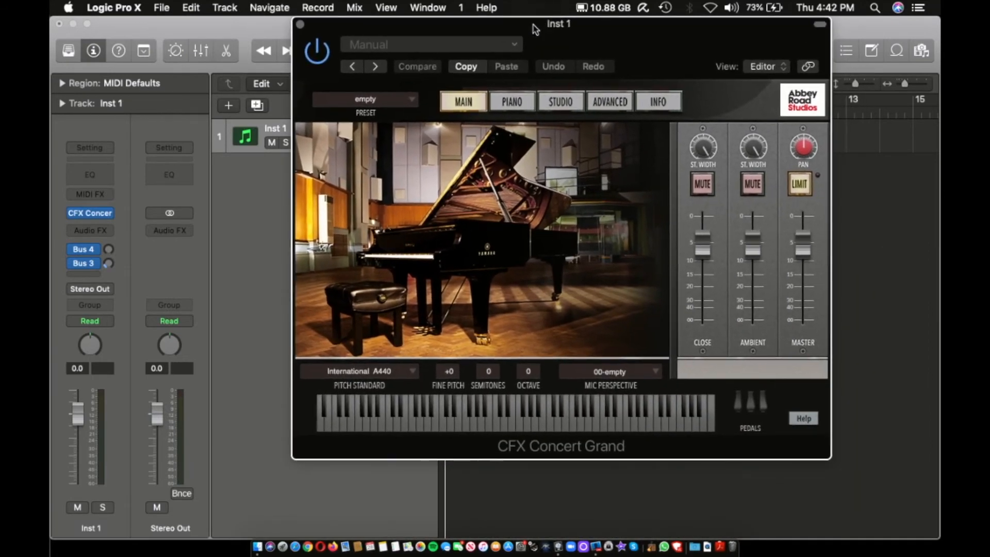
mouse_move(417, 108)
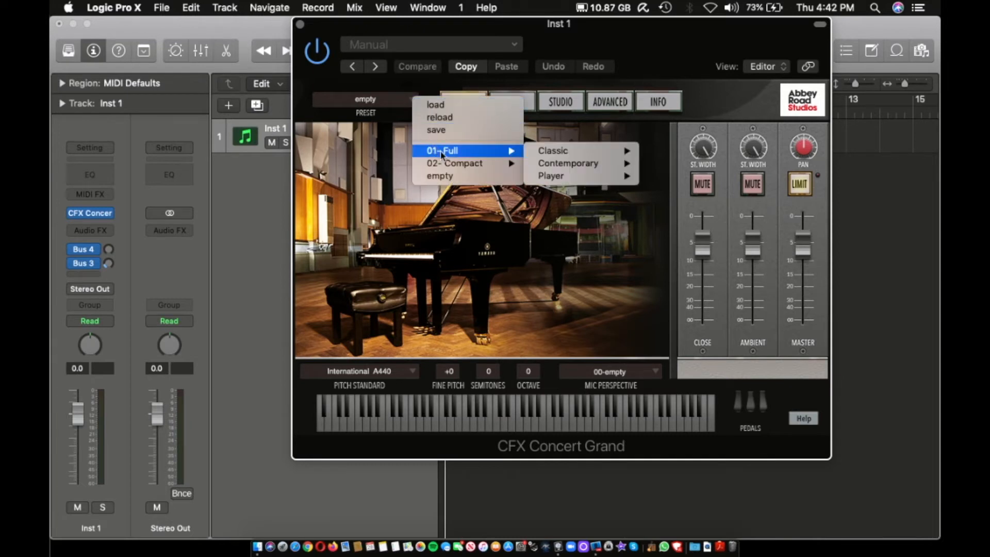
mouse_move(455, 162)
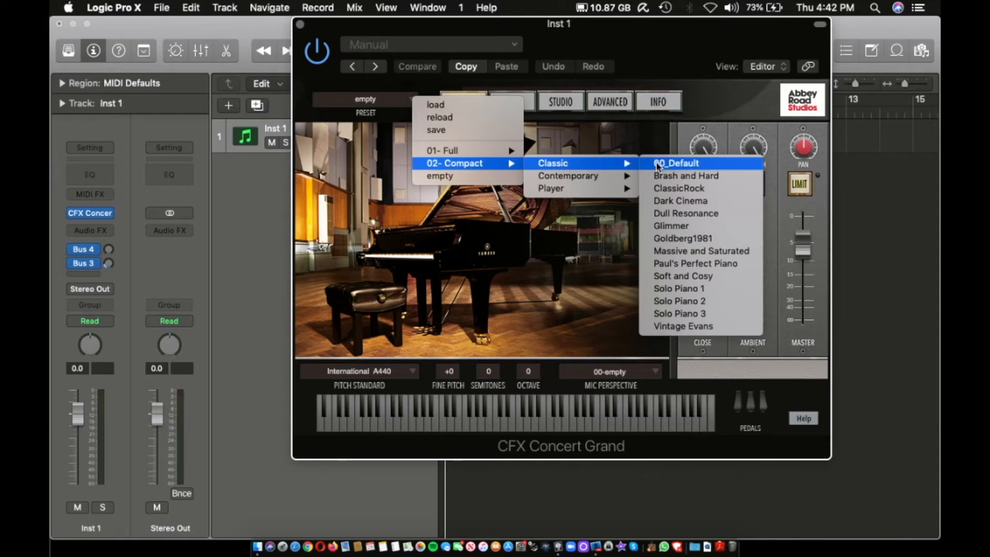
- Load the CFX preset 02-Compact > Classic > 00_Default and dismiss the plug-in window
click(676, 163)
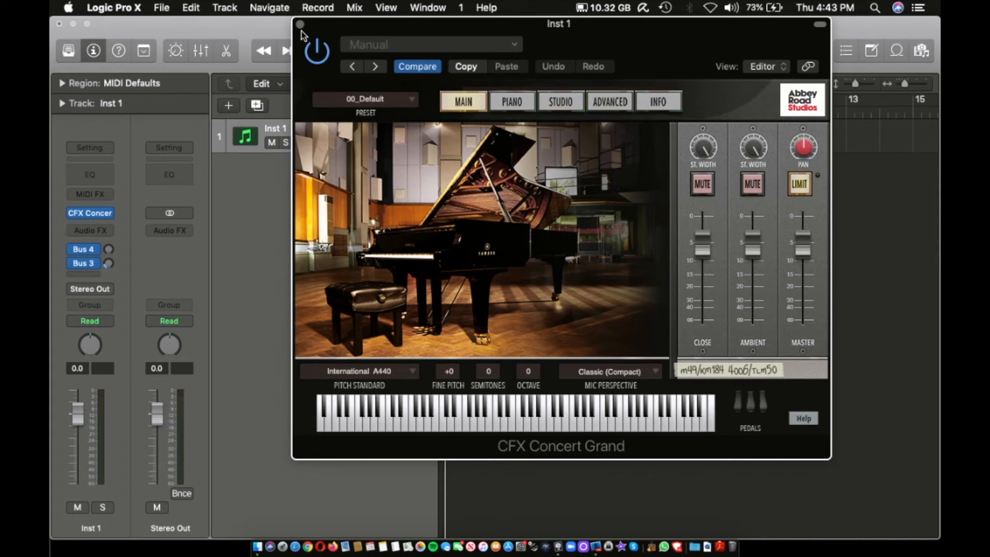
click(300, 23)
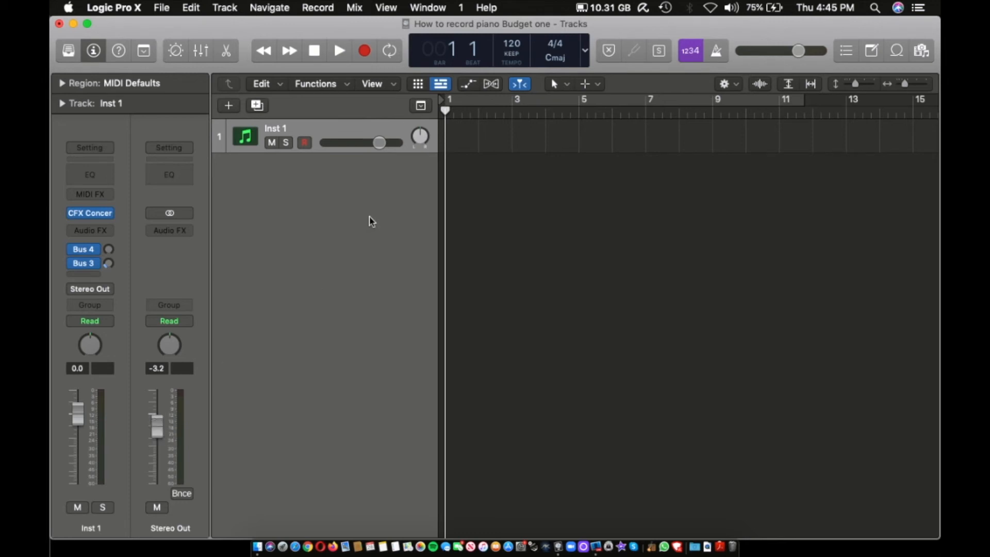
mouse_move(483, 105)
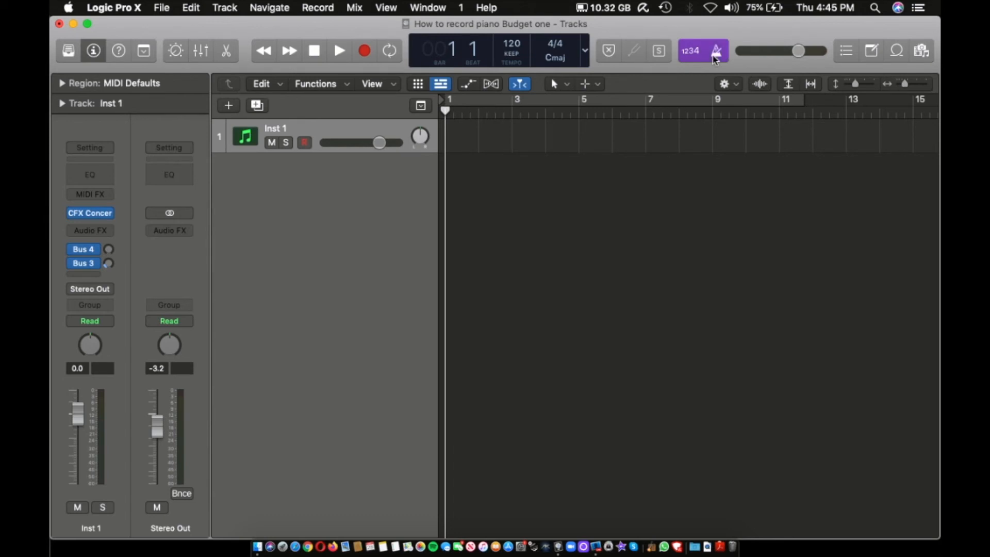
- Record an eleven-bar piano take on Inst 1, stop, then start a fresh pass from the beginning
click(303, 142)
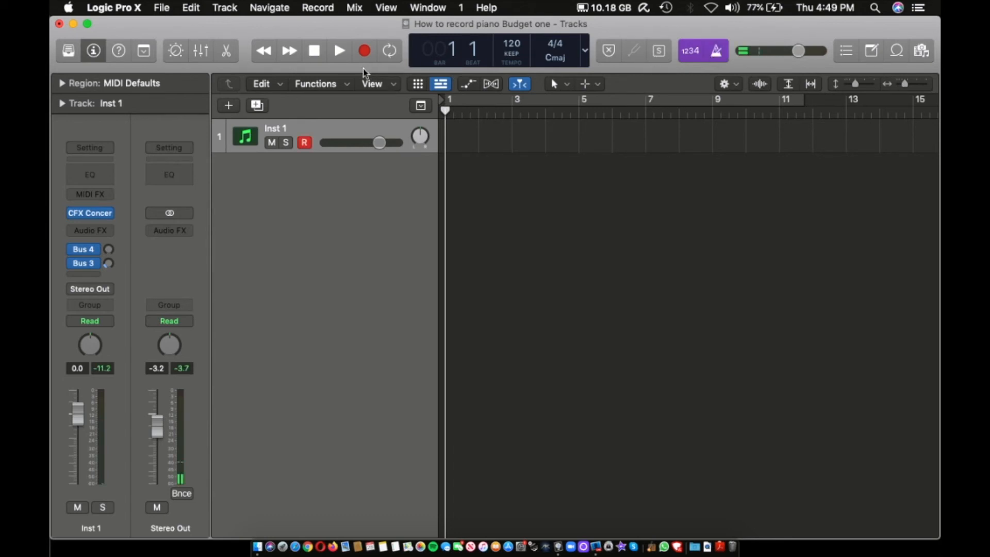
click(339, 50)
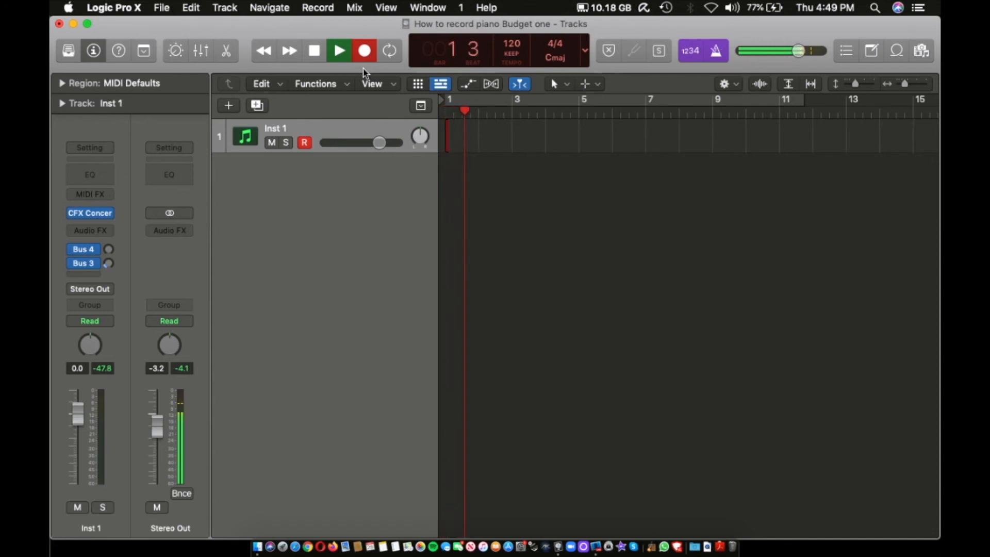
click(364, 50)
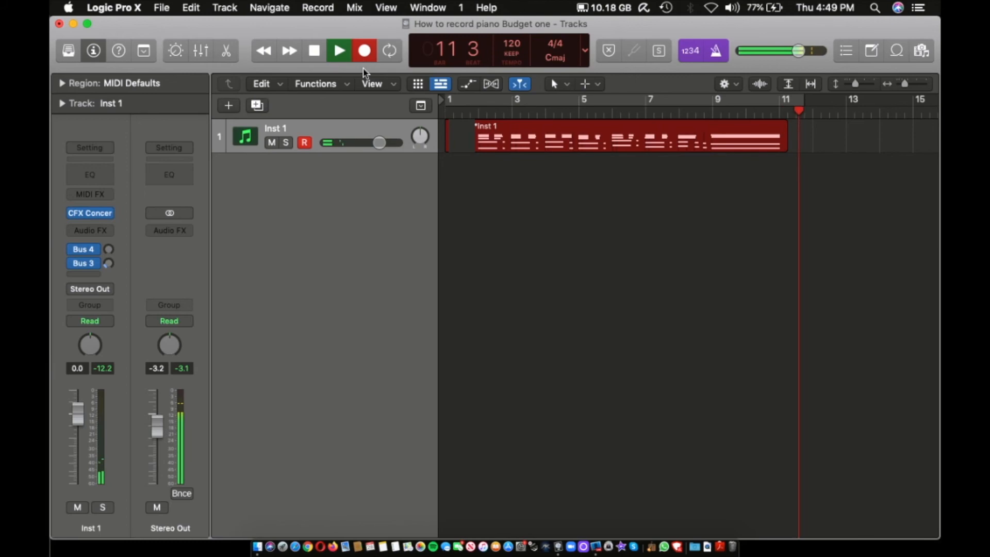
click(313, 50)
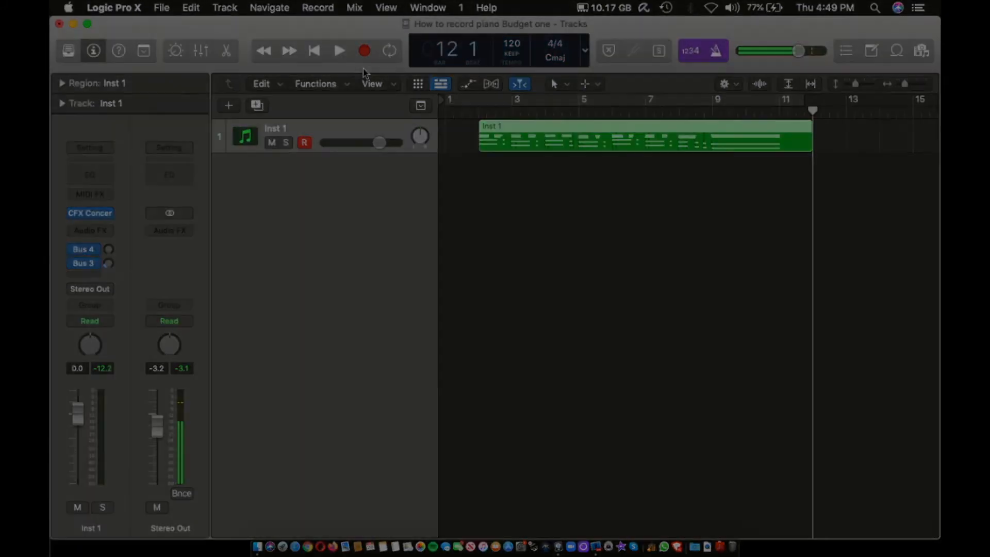
click(364, 50)
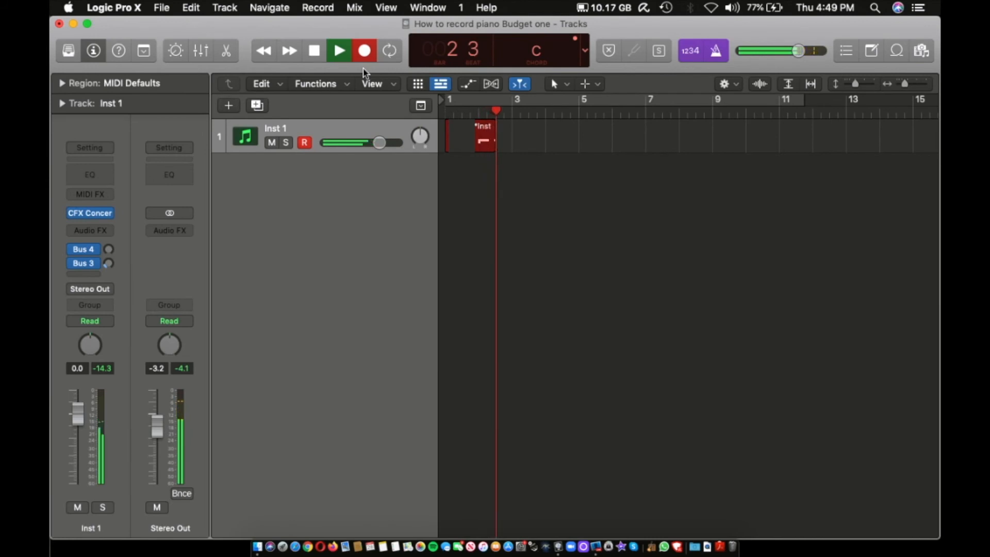